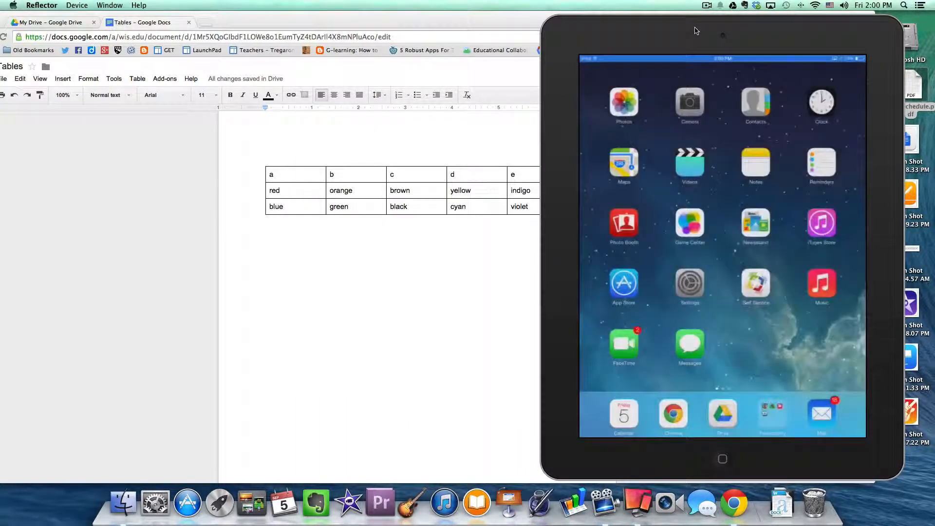
Launch the Google Docs app from the iPad home screen.
{"action": "left_click", "coordinate": [722, 413]}
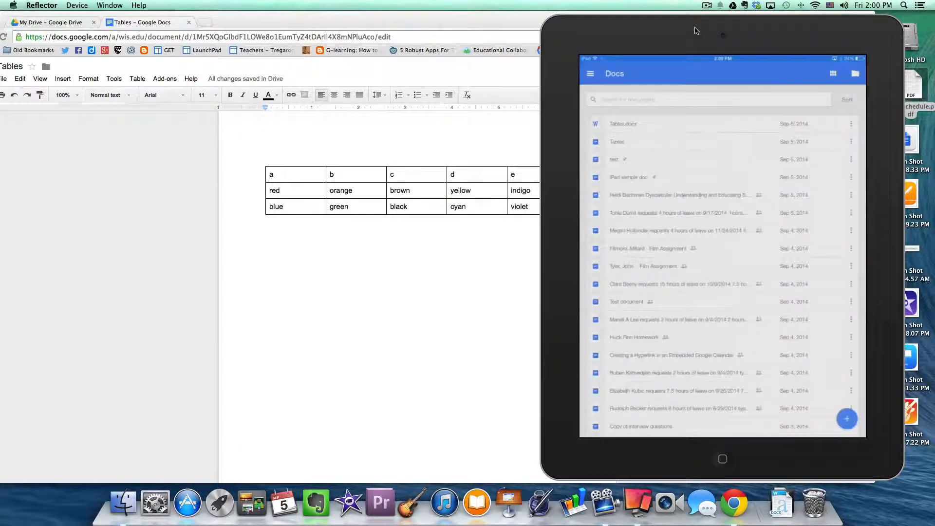
Open the Tables document from the Google Docs file list.
{"action": "left_click", "coordinate": [616, 141]}
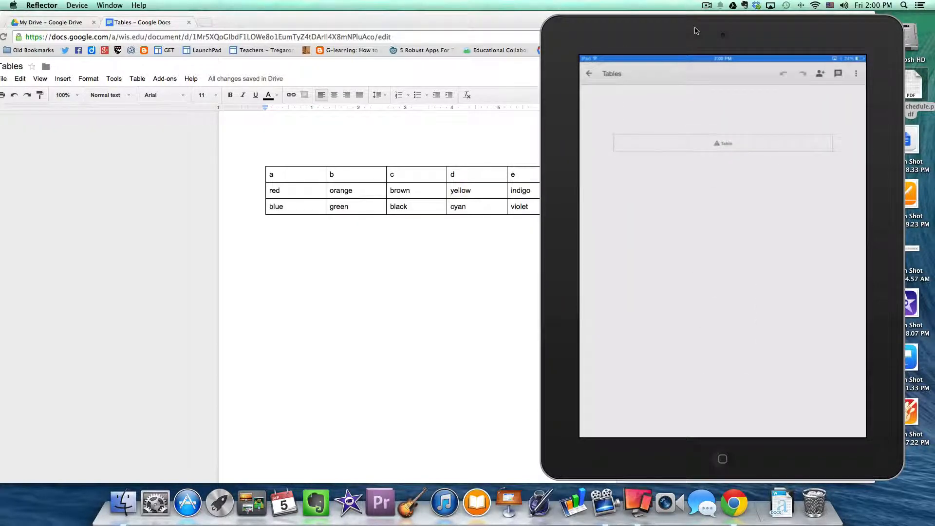
{"action": "type", "text": "Richard Anderson"}
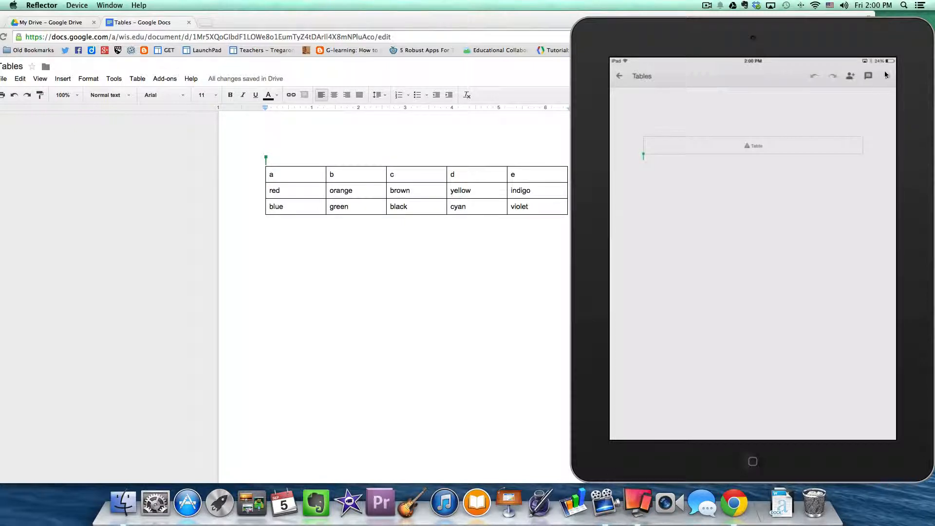
Show the Share & export options from the Tables document's three-dot menu.
{"action": "left_click", "coordinate": [885, 76]}
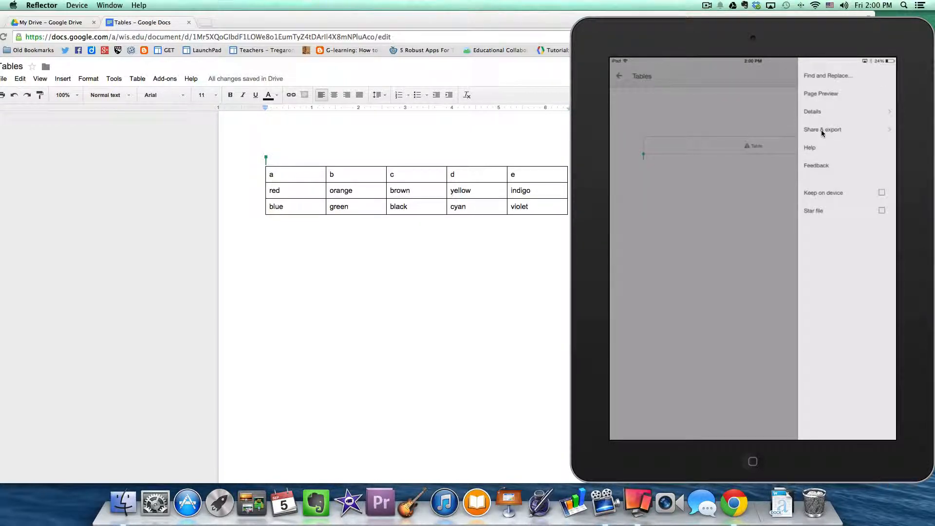
{"action": "left_click", "coordinate": [824, 130]}
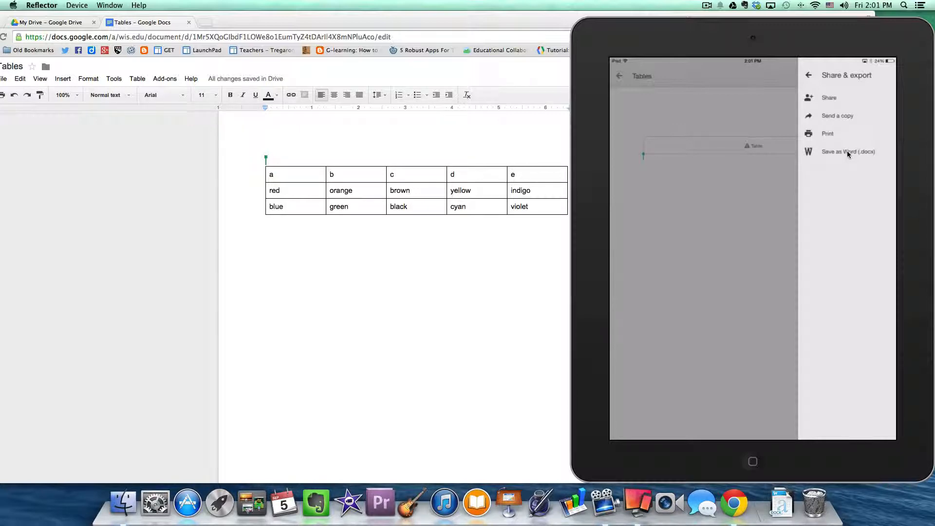
Save the Tables document as a Word file, Tables.docx.
{"action": "left_click", "coordinate": [847, 152]}
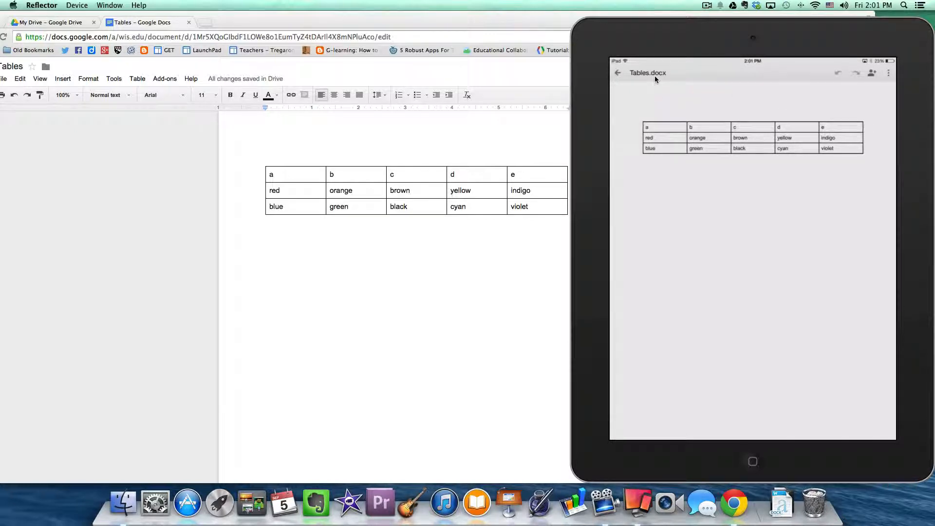
Leave Tables.docx and view Google Drive's Recent files.
{"action": "left_click", "coordinate": [618, 72]}
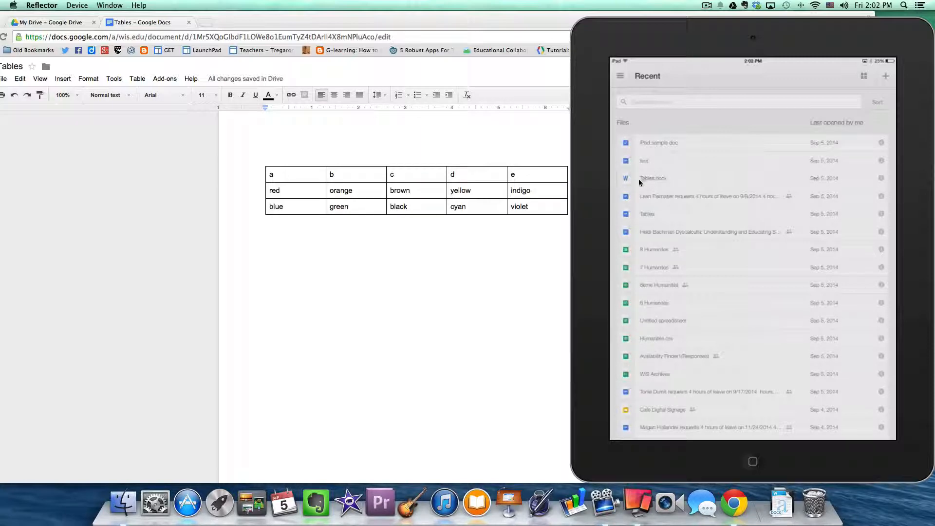
{"action": "mouse_move", "coordinate": [757, 190]}
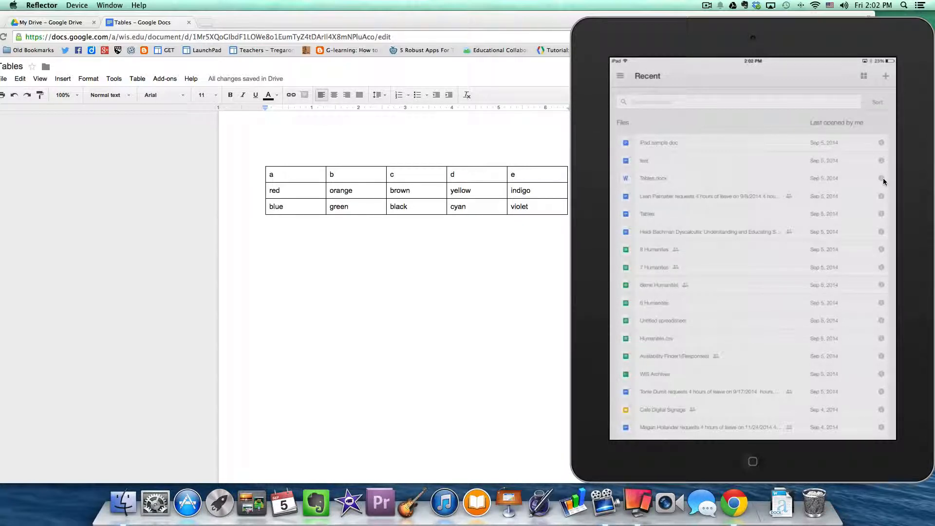
Open Tables.docx from its Google Drive details in Pages.
{"action": "left_click", "coordinate": [883, 178]}
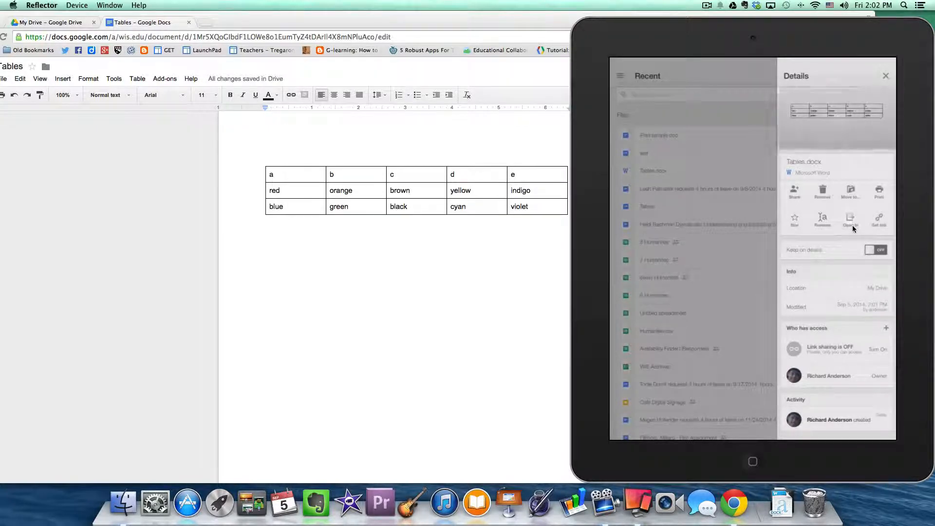
{"action": "left_click", "coordinate": [851, 218]}
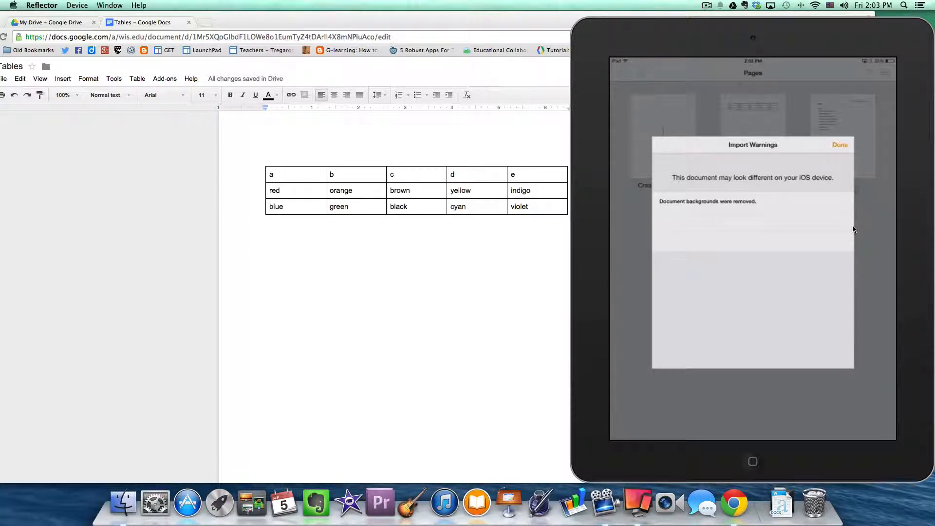
Dismiss the import warnings and retype the 'brown' cell, starting with G.
{"action": "left_click", "coordinate": [839, 144]}
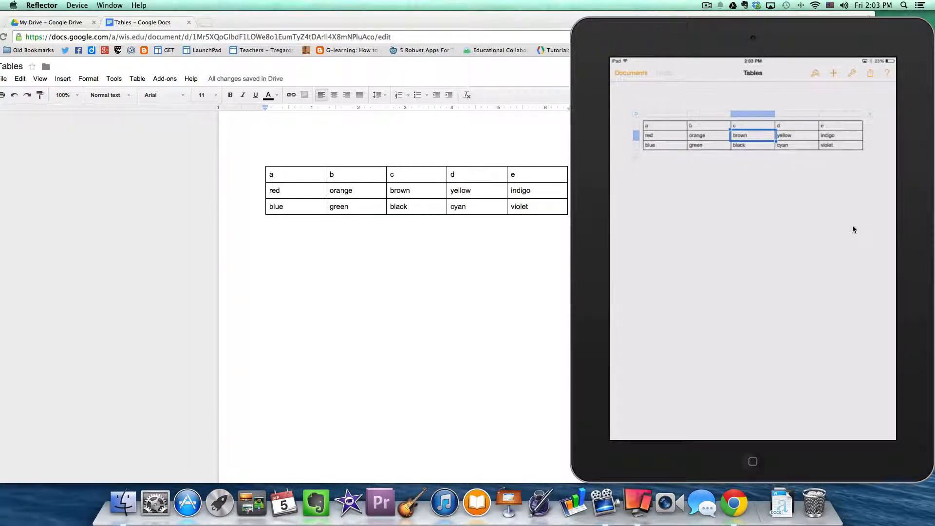
{"action": "left_click", "coordinate": [752, 135]}
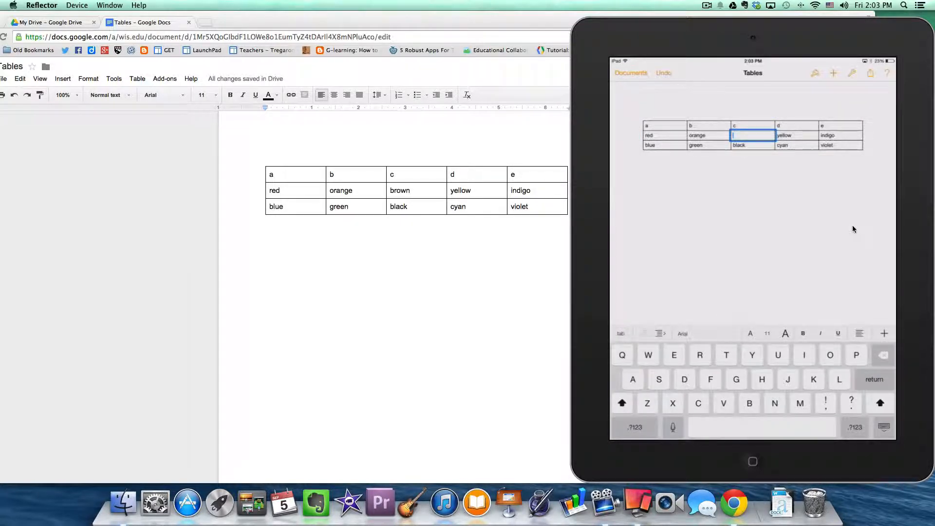
{"action": "type", "text": "G"}
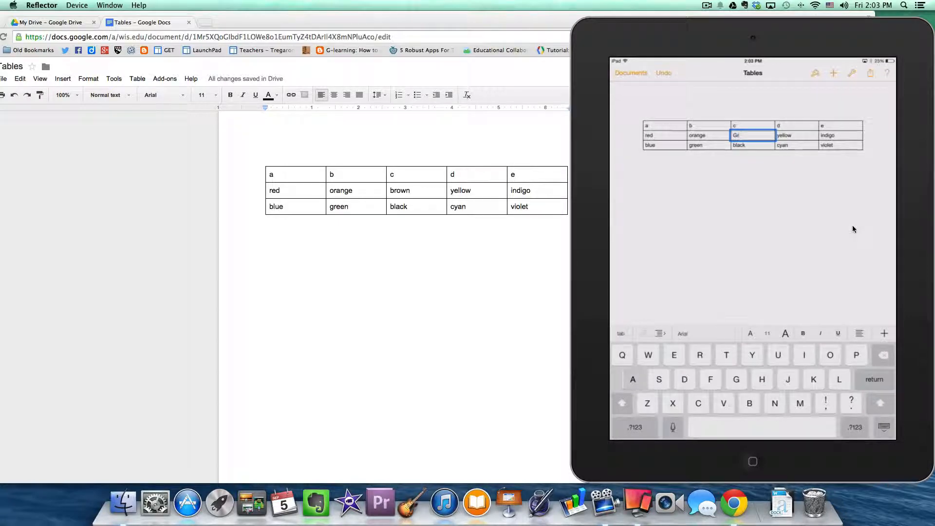